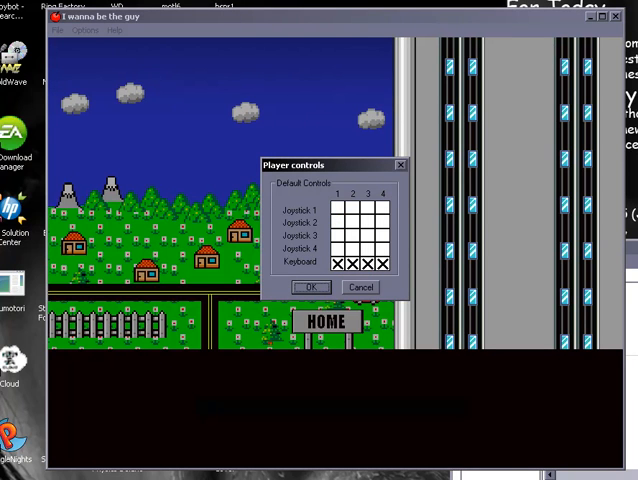
Confirm the keyboard player controls and begin play in the dark spike room
click(310, 288)
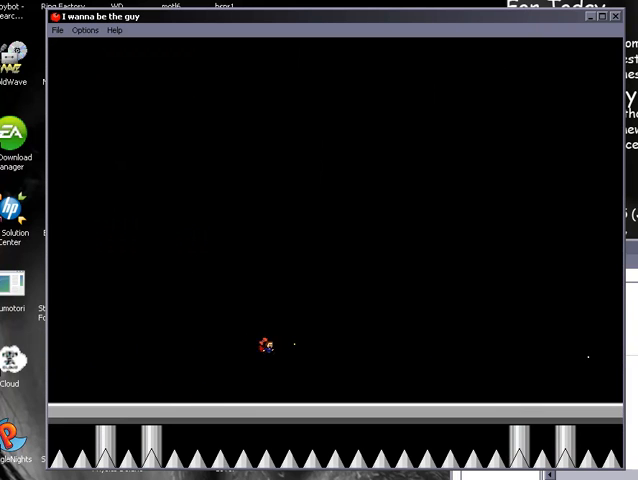
Steer the character right across the spike floor until it dies at the Game Over
key(Right)
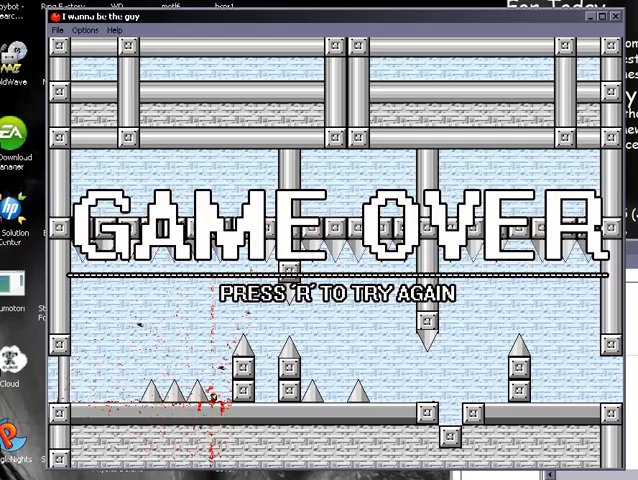
Restart with R three times and steer right through the spike room on each run
key(r)
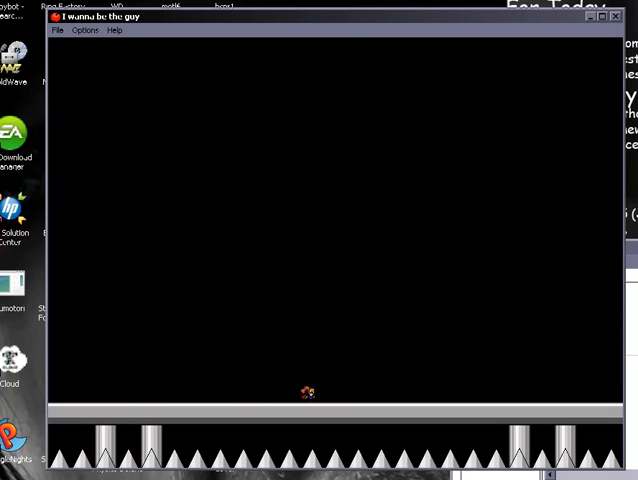
key(Right)
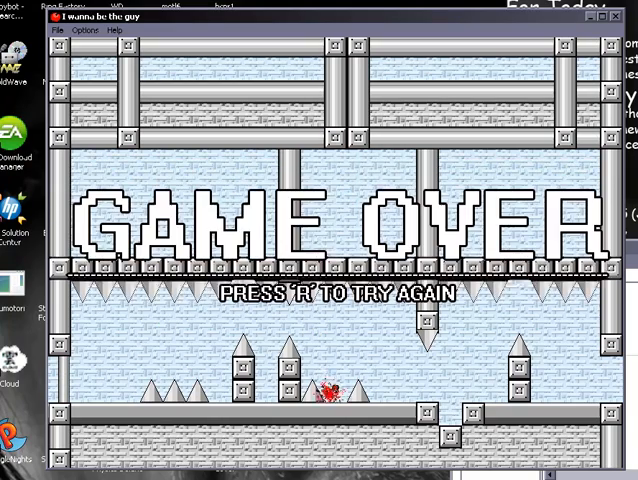
key(r)
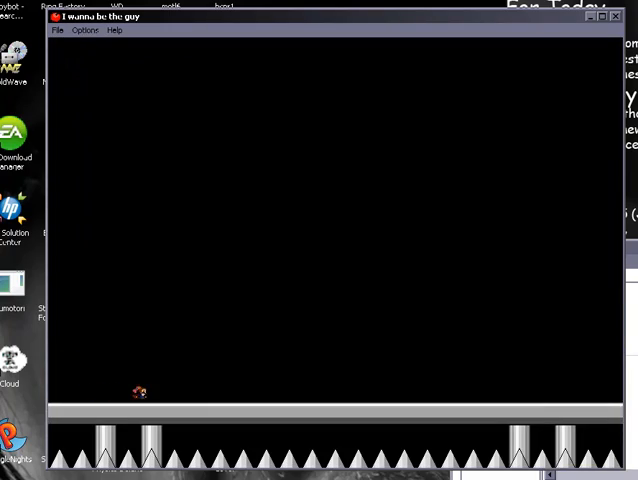
key(Right)
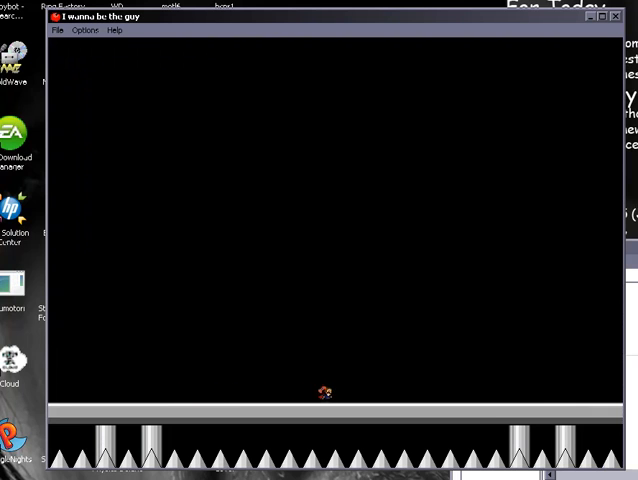
key(Right)
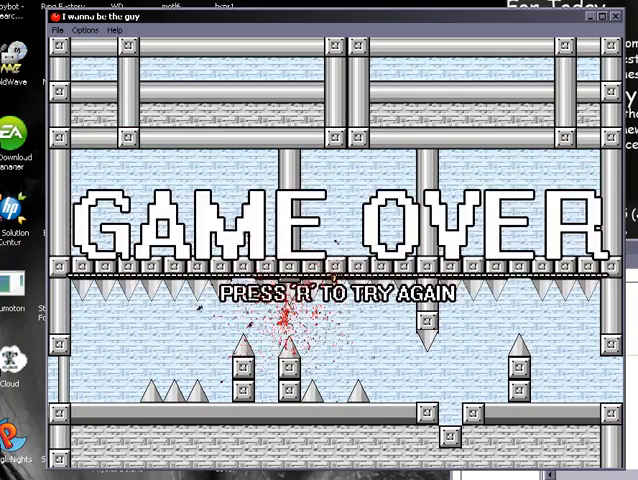
key(r)
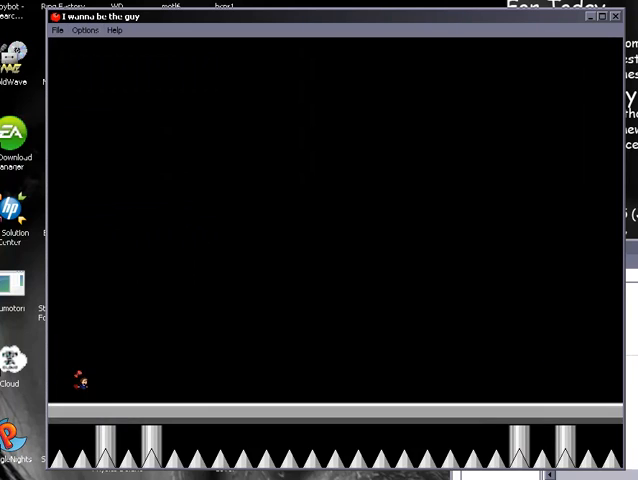
click(84, 30)
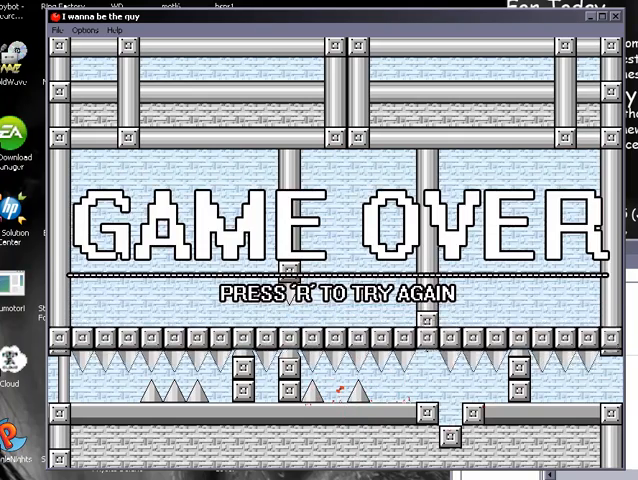
Restart with R after dying and run the spike room again to another death
key(r)
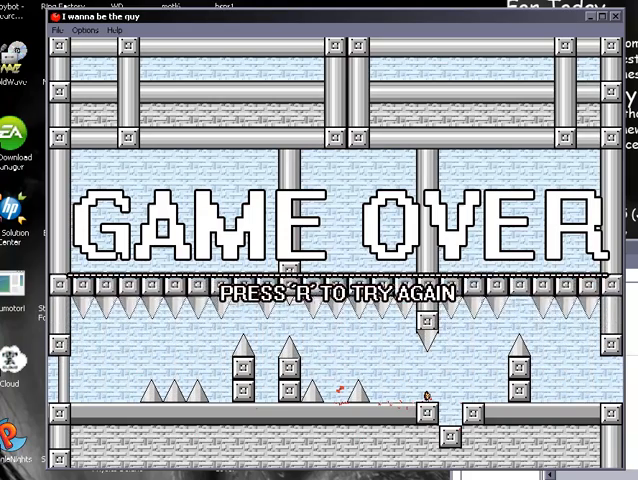
Restart three more runs with R, each ending in death on the light-blue spikes
key(r)
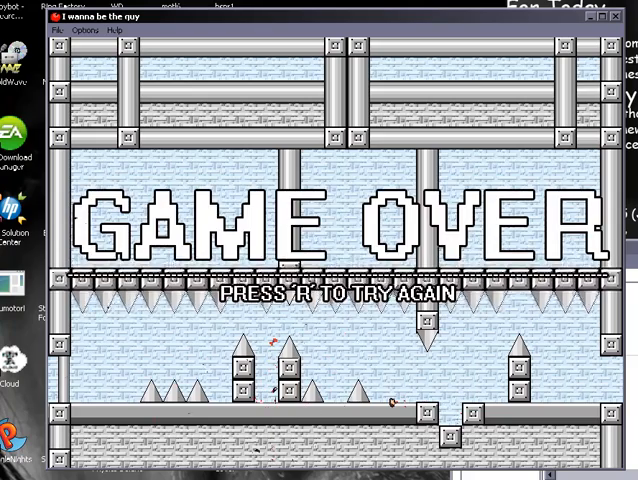
key(r)
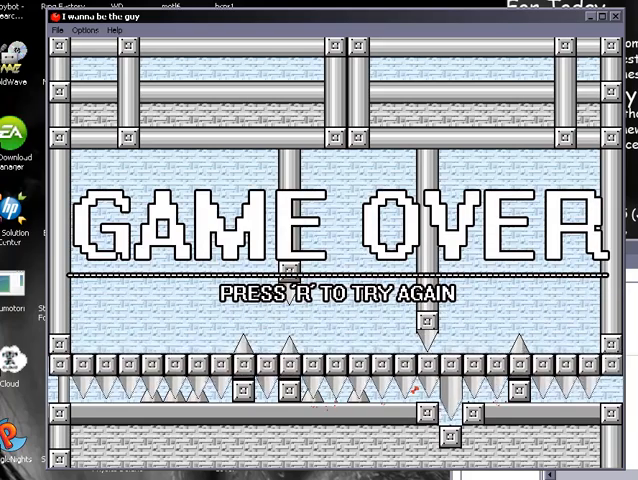
key(r)
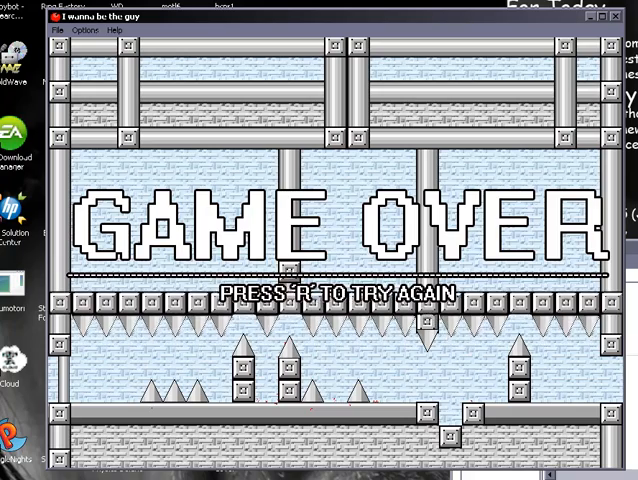
Restart with R and steer the character right into the dark spike room again
key(r)
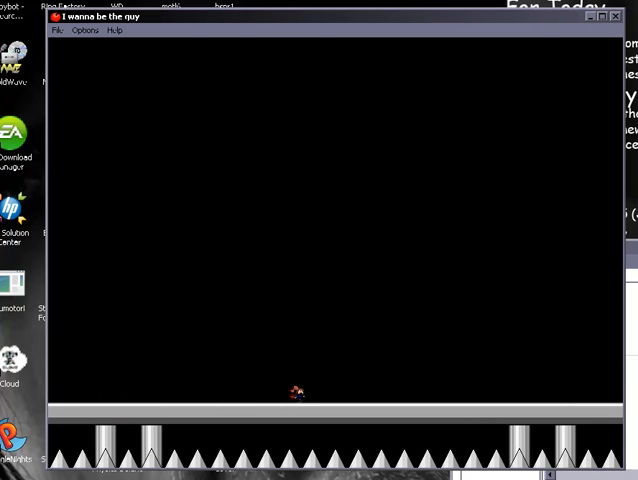
key(Right)
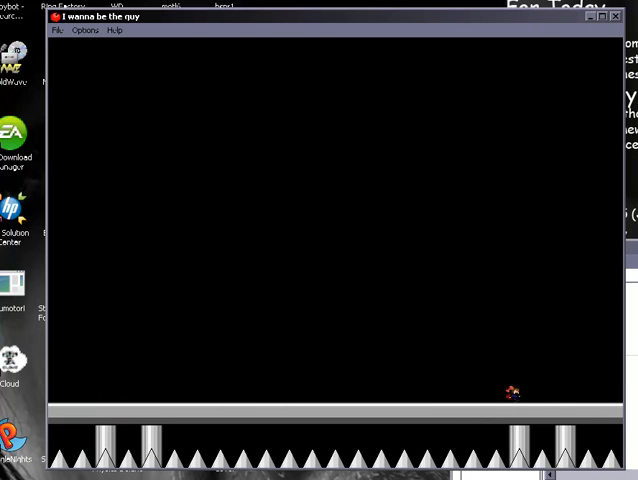